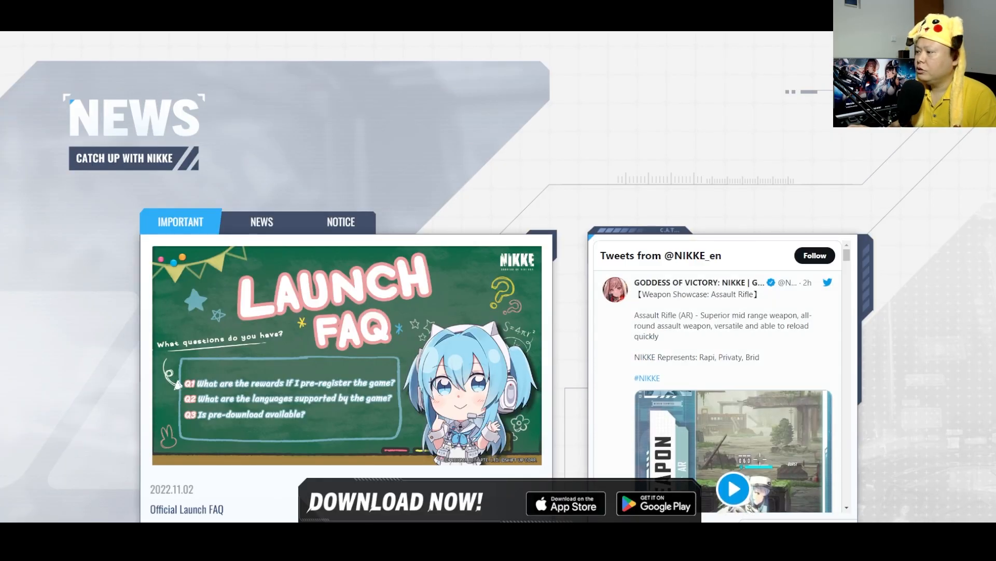
Reach the News section and open the Official Launch FAQ article.
scroll("down", 3)
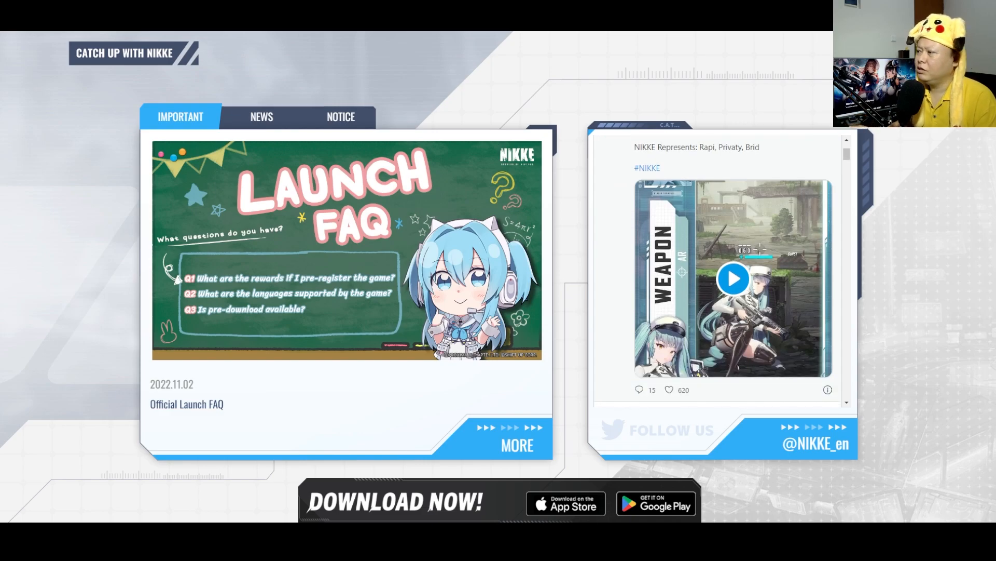
left_click(733, 278)
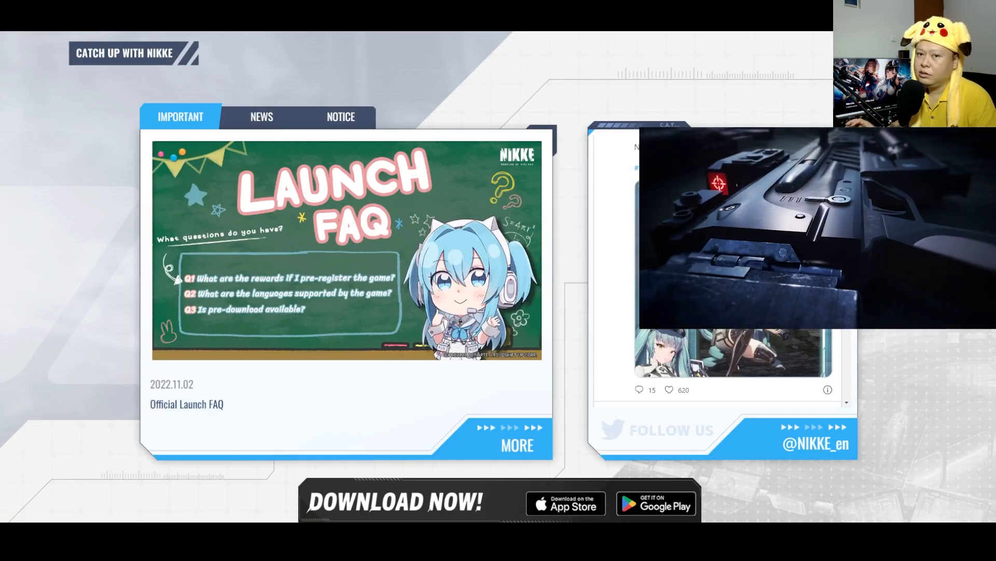
left_click(517, 445)
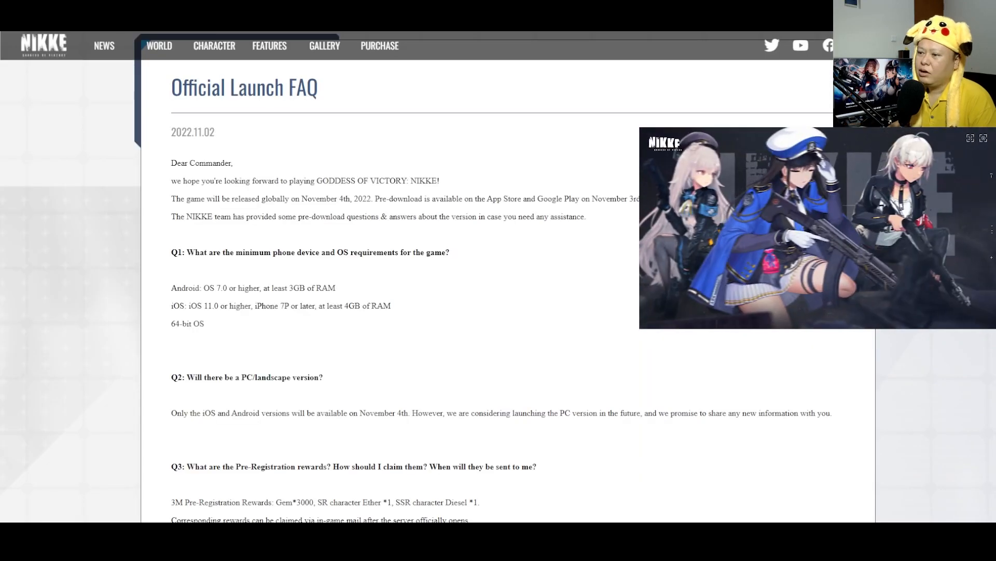
Scroll through Q1–Q3: device requirements, PC version and pre-registration rewards.
scroll("down", 3)
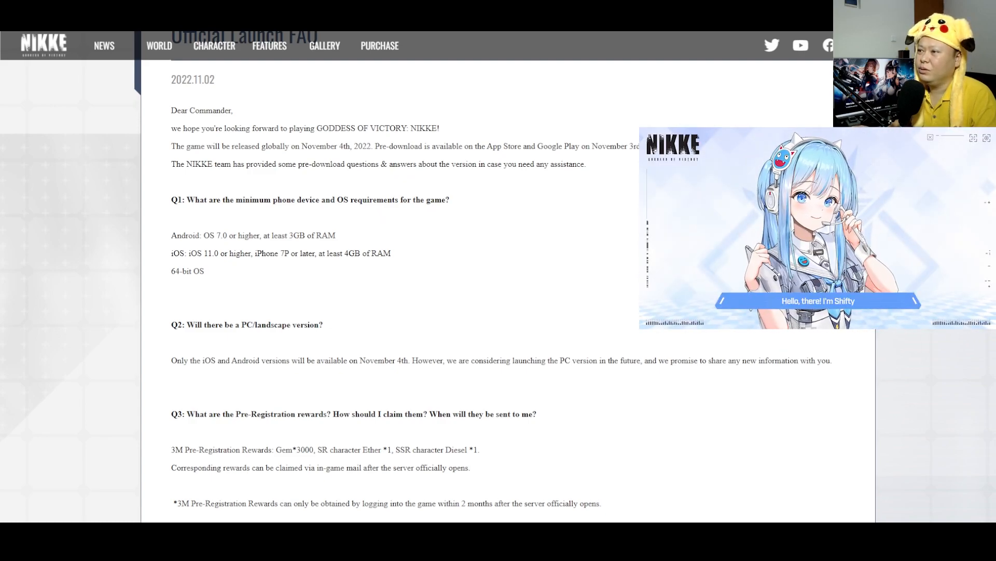
scroll("down", 3)
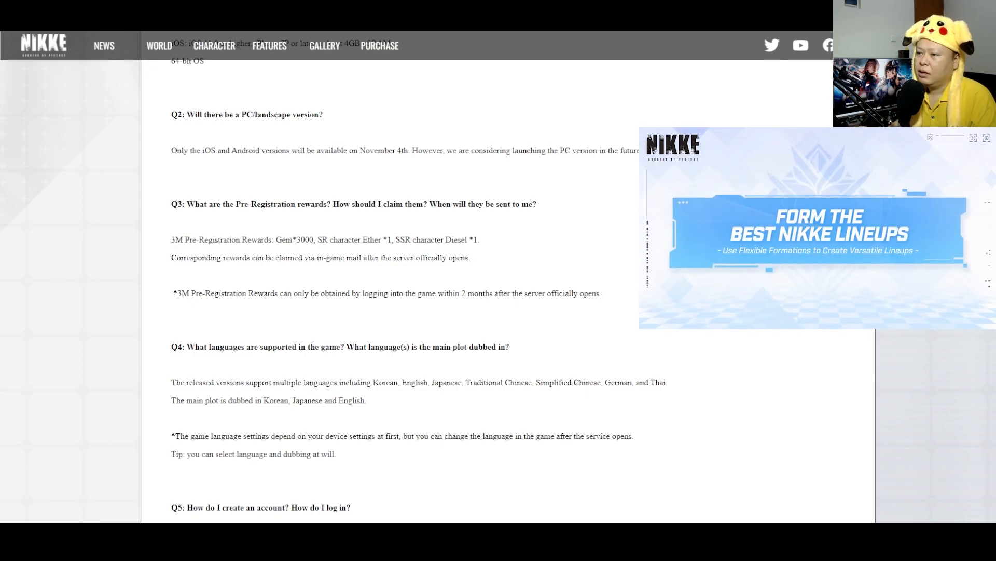
Highlight the pre-registration eligibility note, then read Q4–Q5 down to the Q6 pre-download question.
left_click_drag(176, 293, 288, 293)
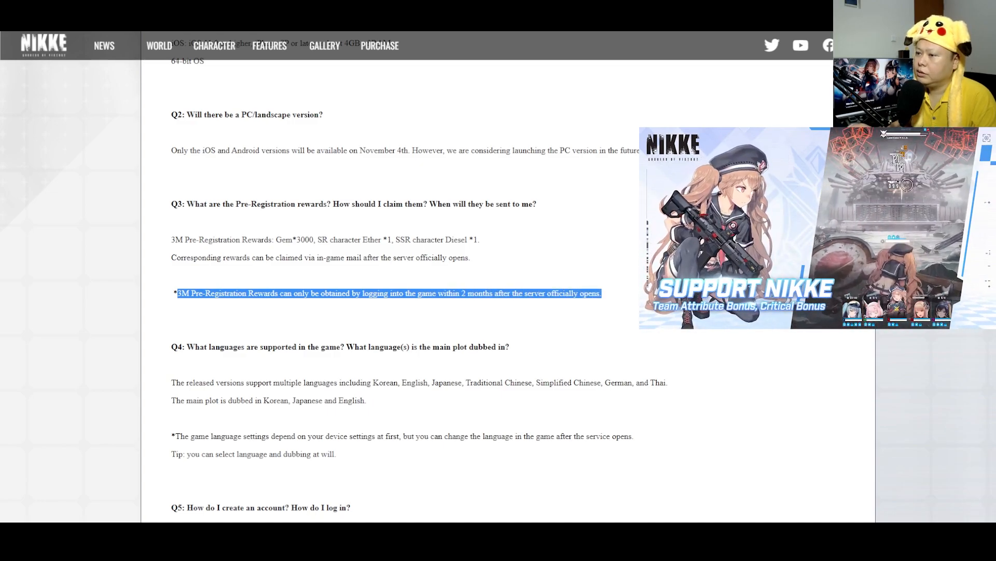
scroll("down", 3)
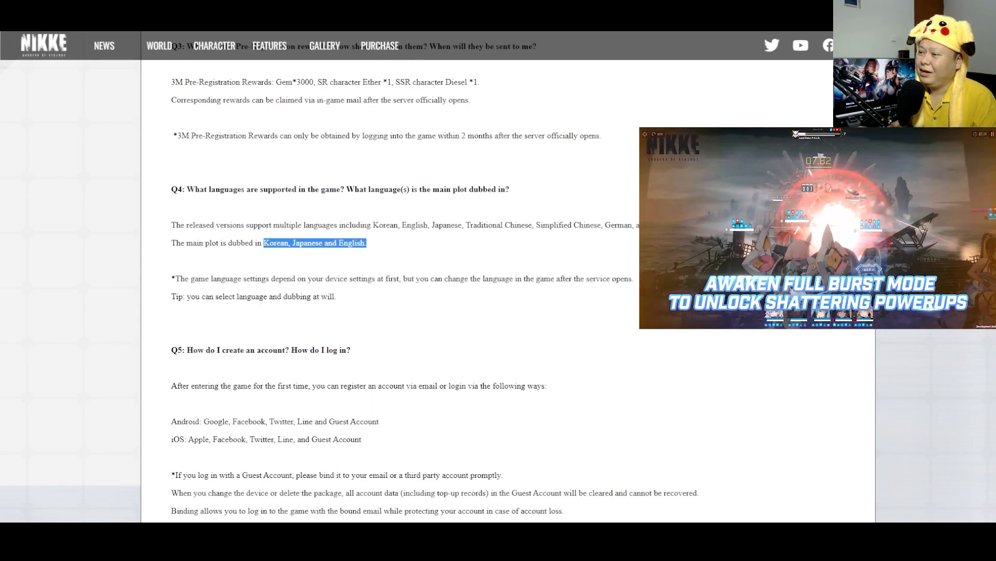
scroll("down", 3)
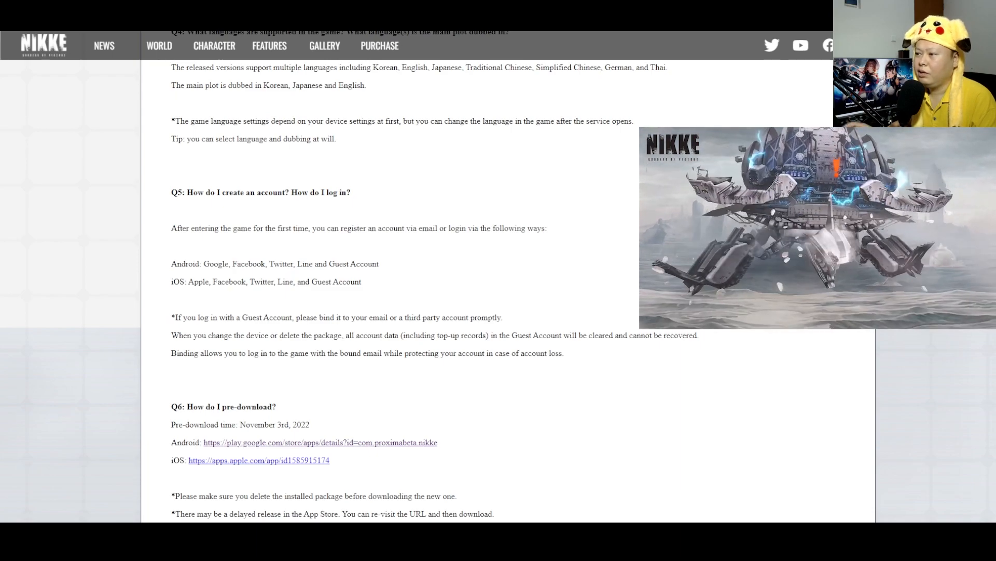
View the character designer's Twitter profile down to the pinned Stellar Blade trailer tweet.
scroll("down", 3)
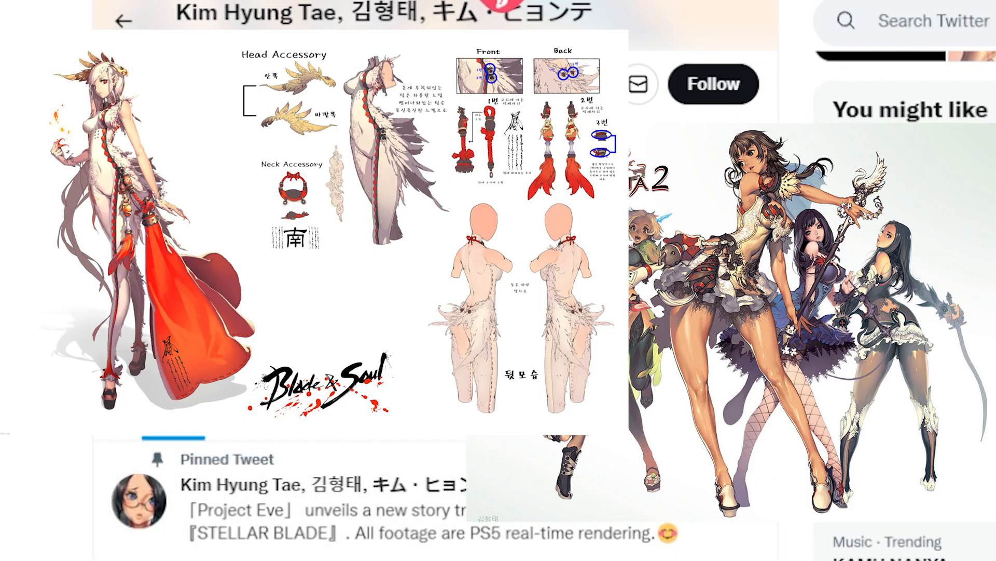
scroll("down", 3)
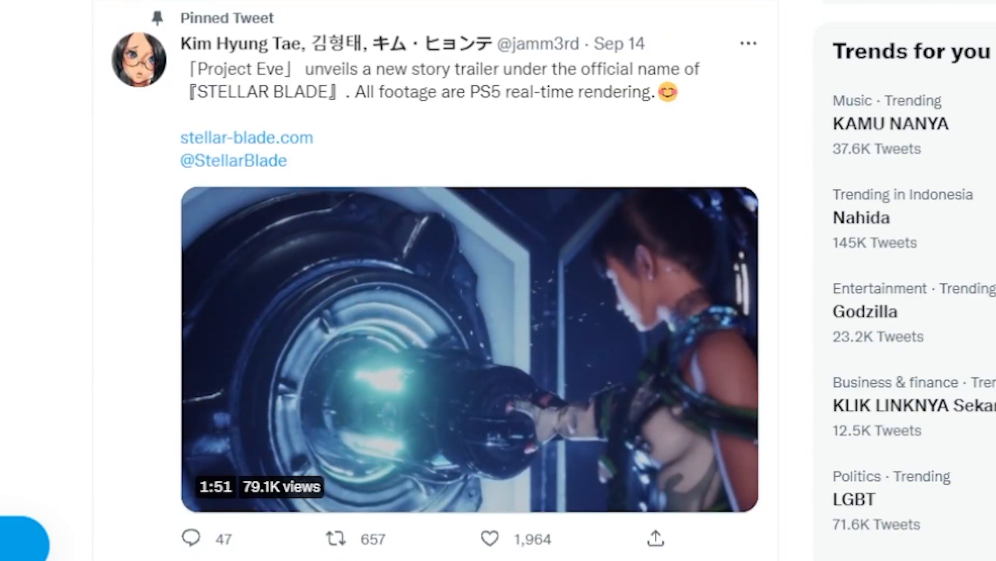